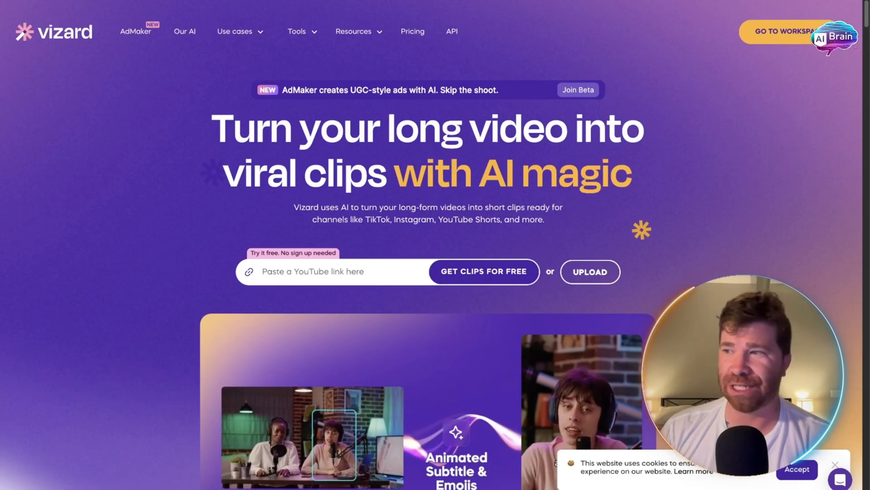
mouse_move(770, 139)
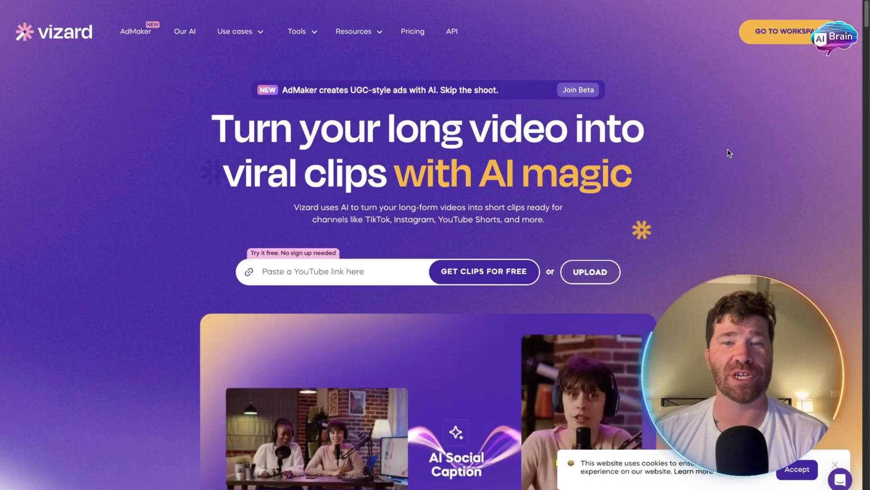
Step: Browse down the Vizard homepage, enter the workspace dashboard and show the Create Project options
scroll("down", 3)
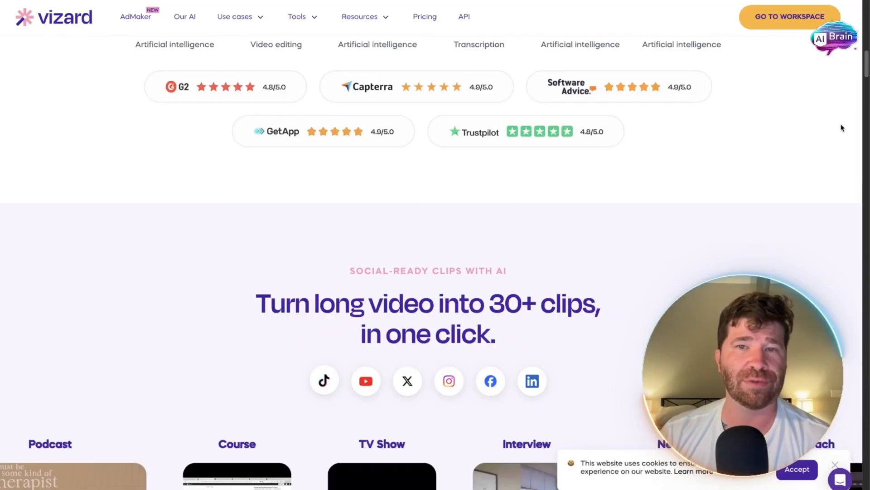
scroll("down", 3)
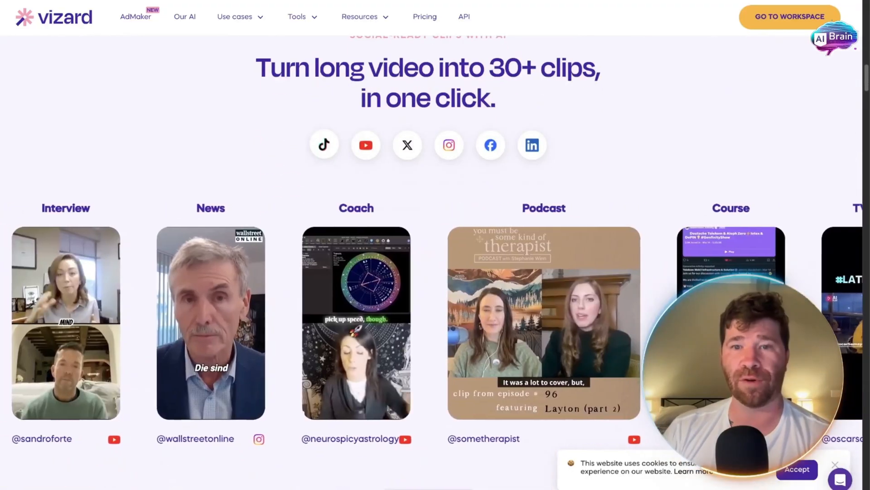
scroll("down", 3)
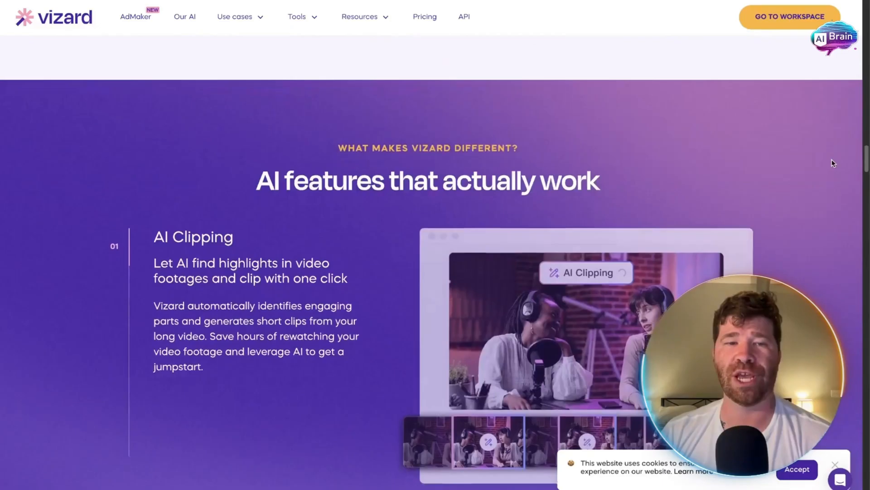
scroll("down", 3)
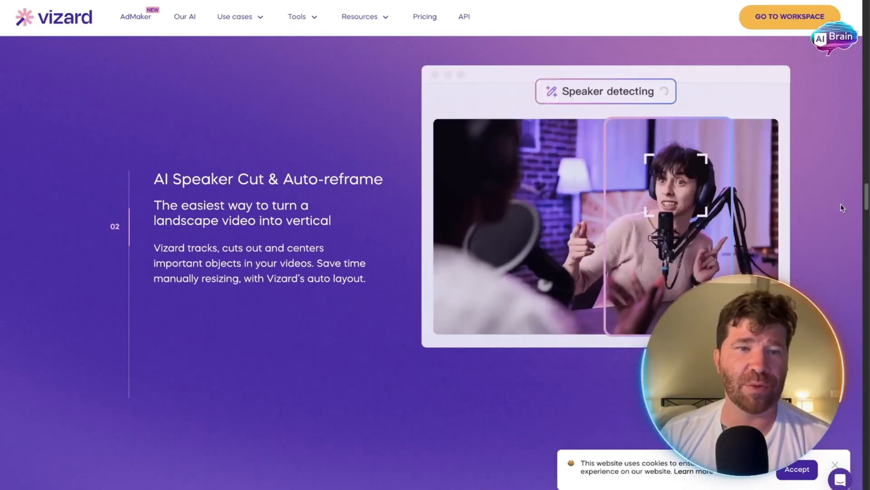
scroll("down", 3)
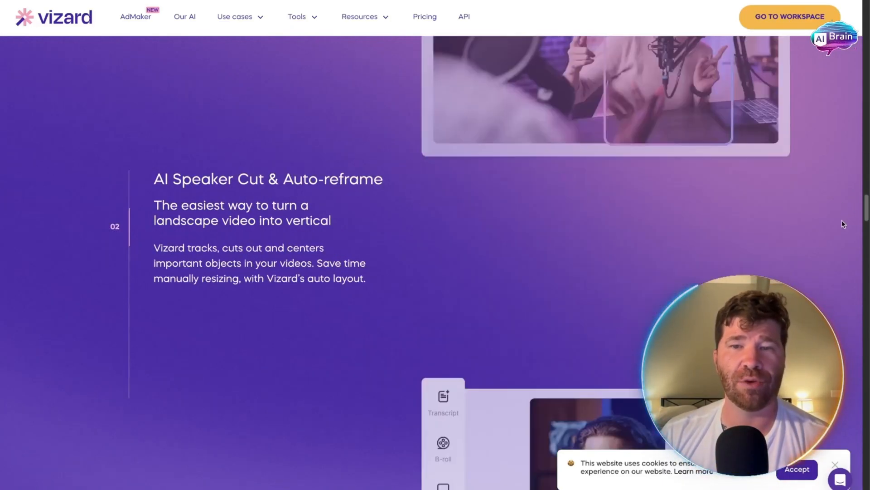
scroll("down", 3)
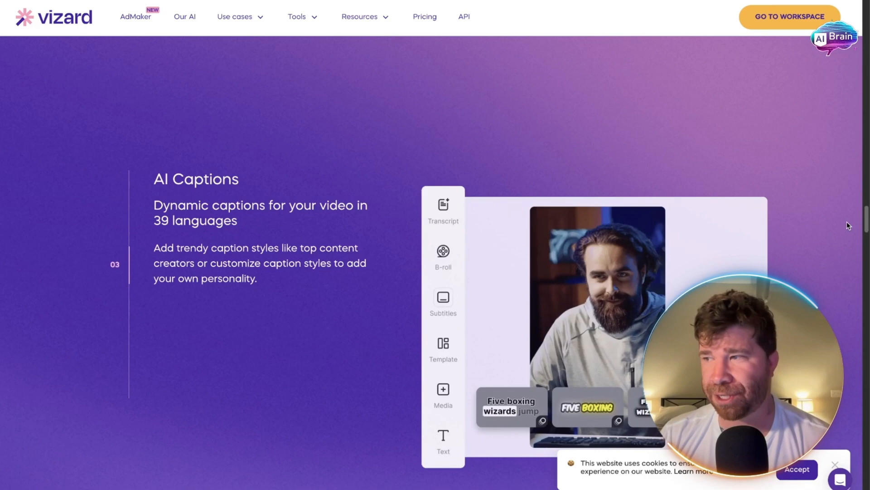
scroll("down", 3)
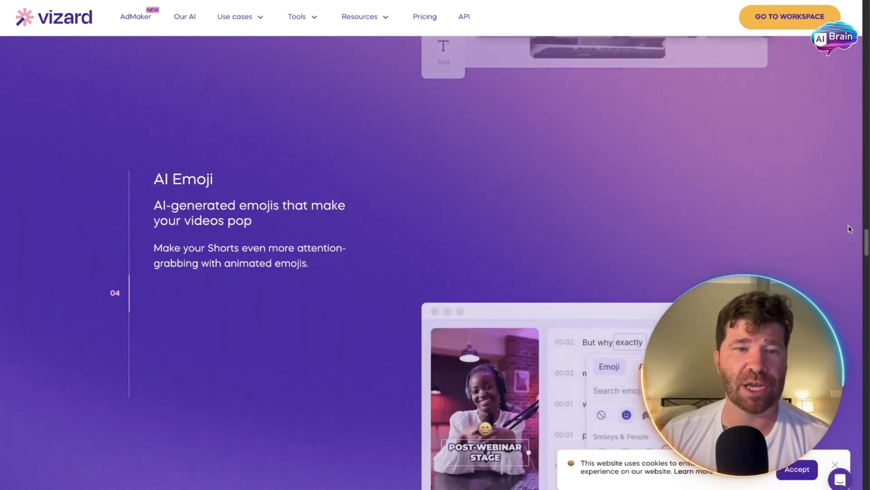
scroll("down", 3)
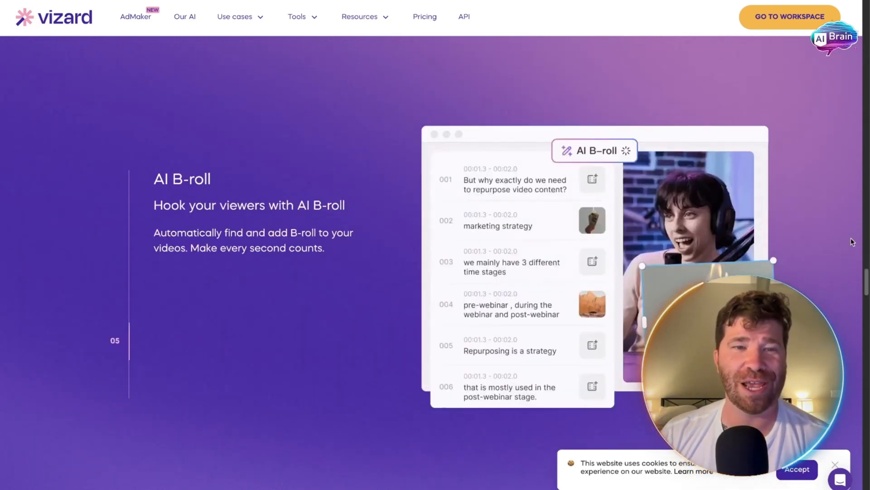
scroll("down", 3)
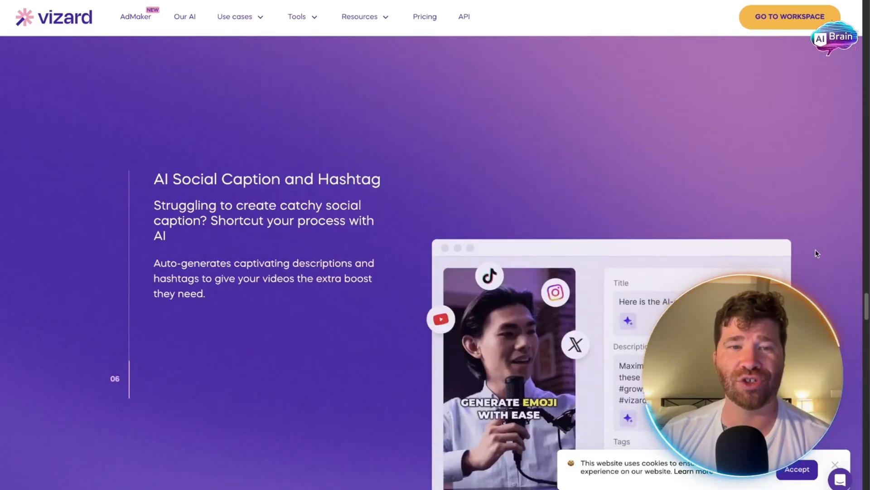
scroll("down", 3)
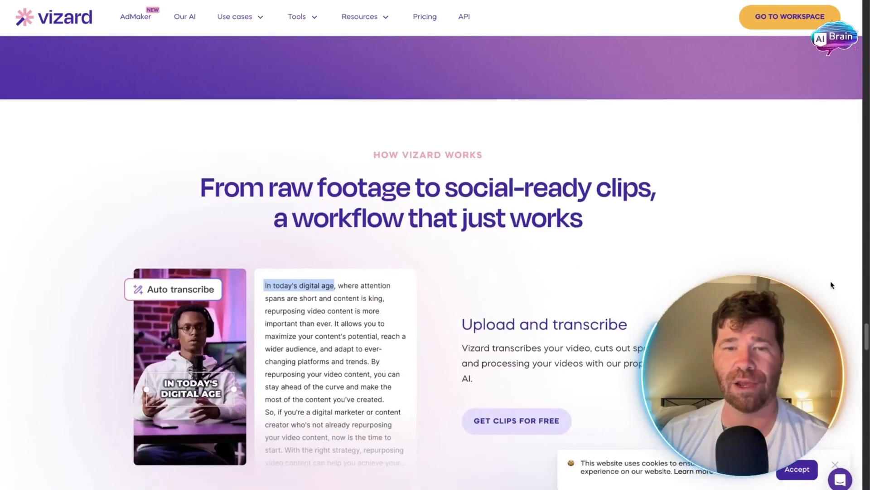
scroll("up", 3)
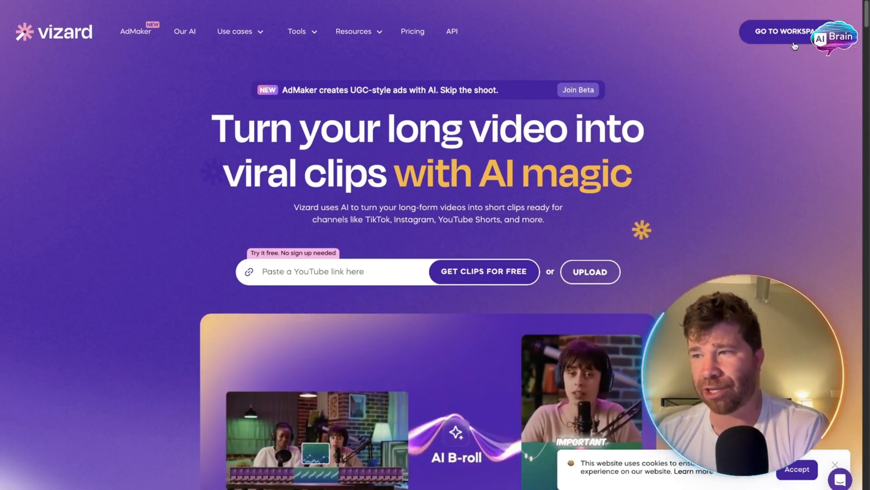
left_click(782, 31)
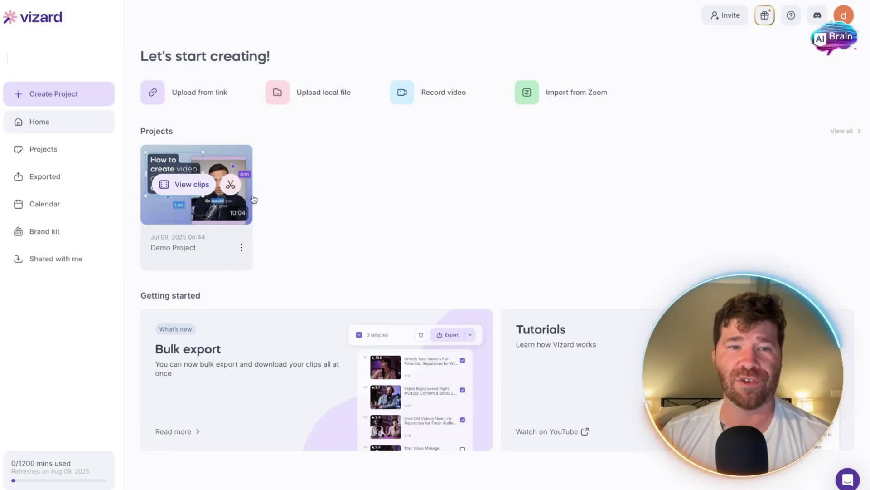
left_click(54, 93)
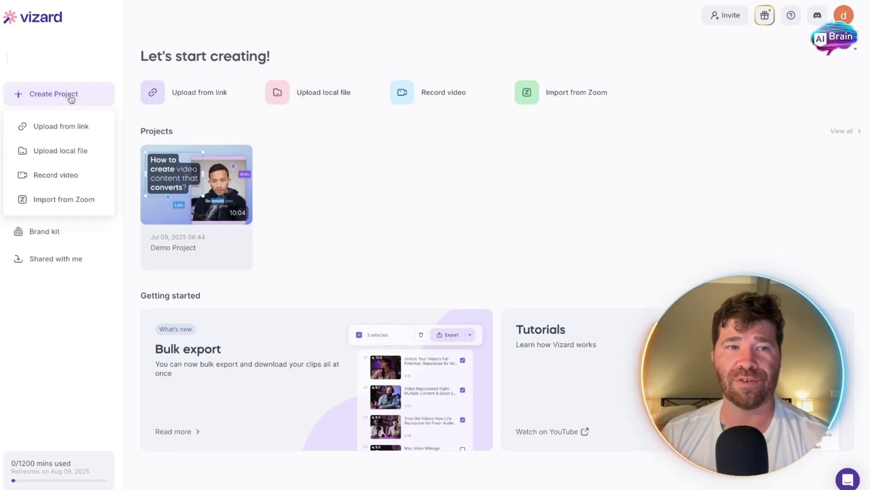
mouse_move(60, 126)
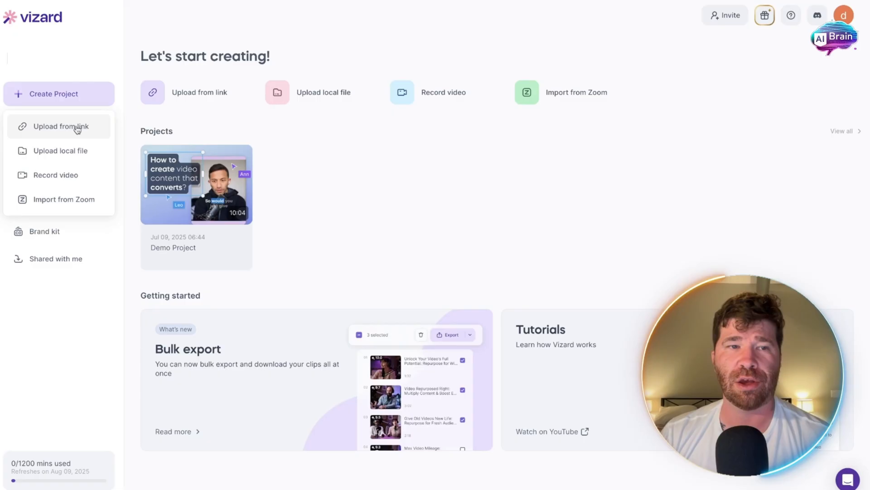
mouse_move(81, 157)
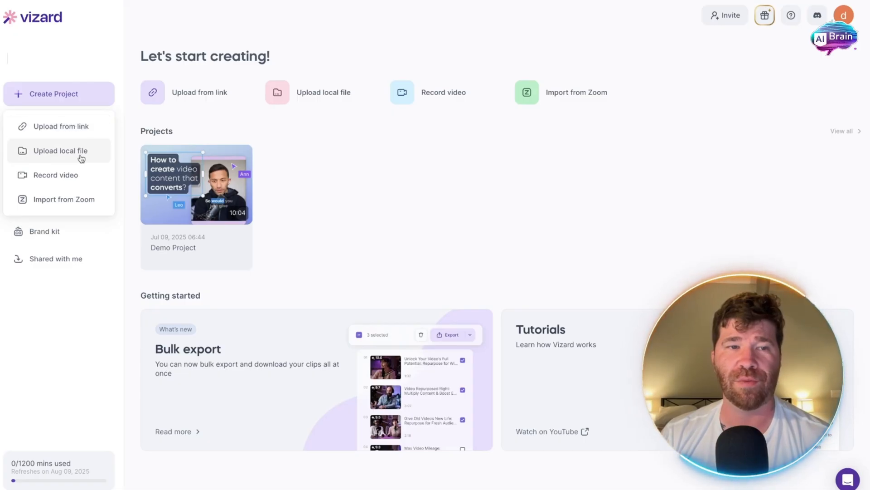
mouse_move(65, 200)
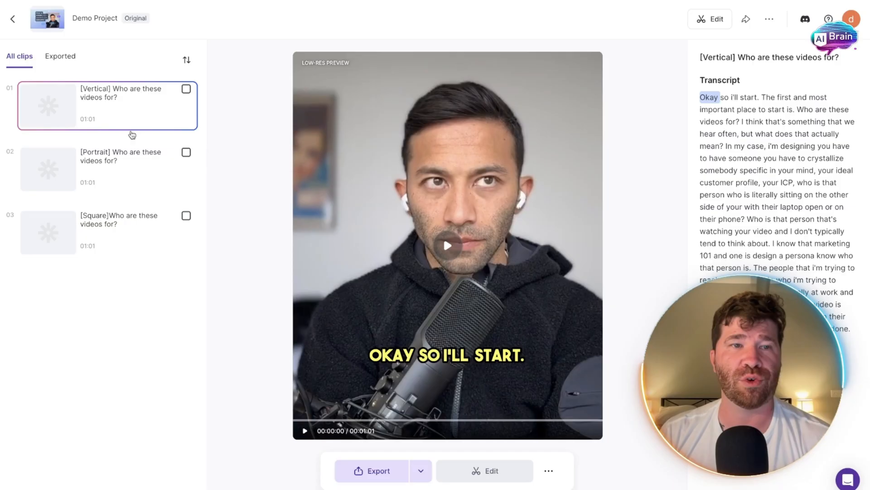
Step: Preview the Portrait clip, then load the Square 'Who are these videos for?' clip in the editor
left_click(107, 169)
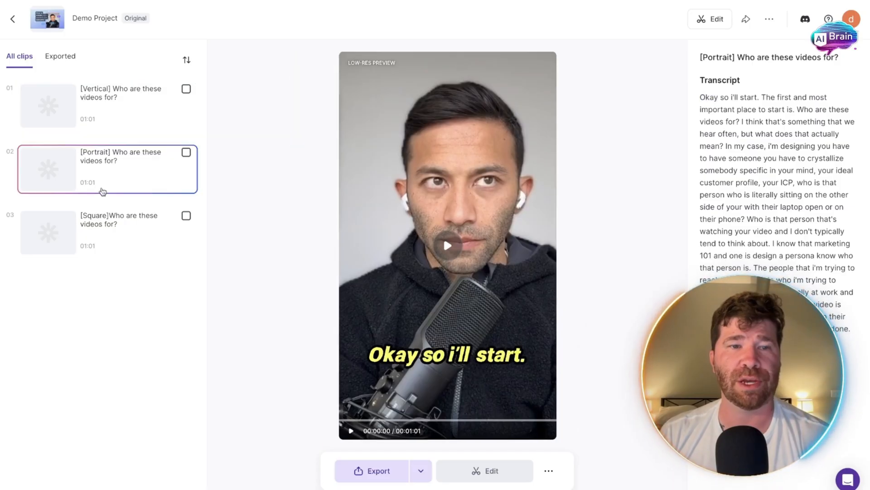
left_click(105, 232)
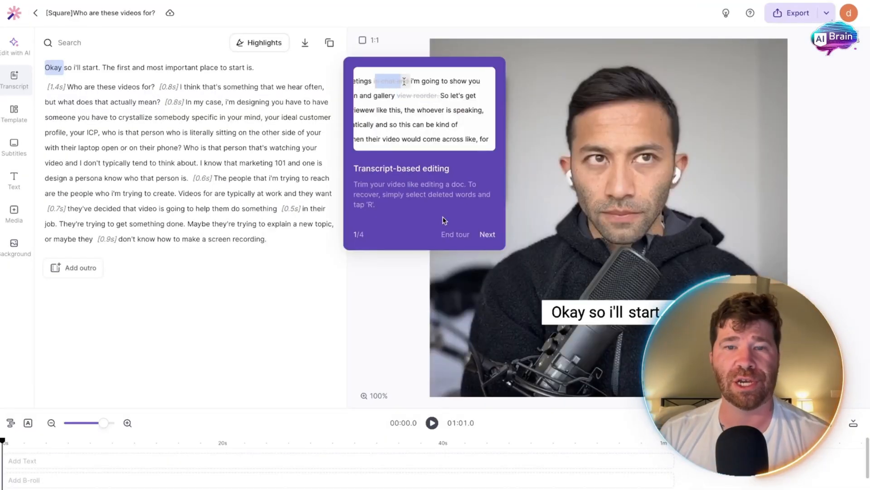
Step: Step through the editor tour and view the Subtitle, Text, Media and Edit with AI panels without applying anything
left_click(487, 233)
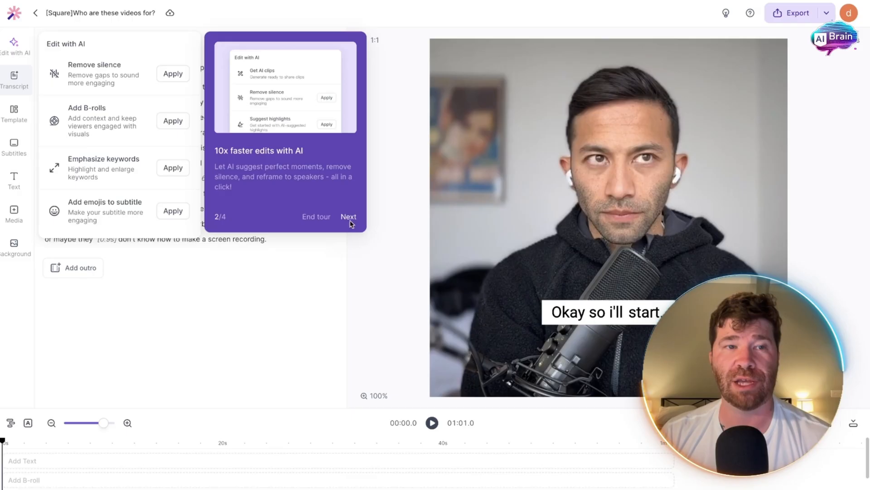
left_click(348, 216)
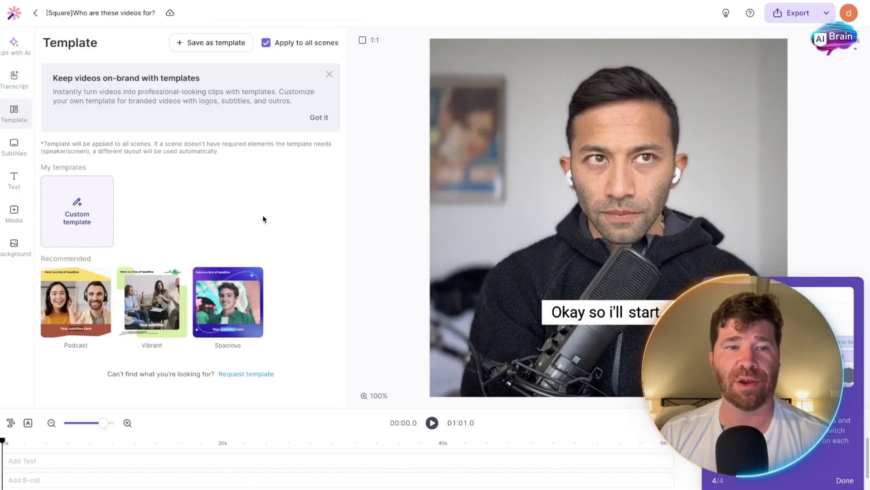
left_click(15, 146)
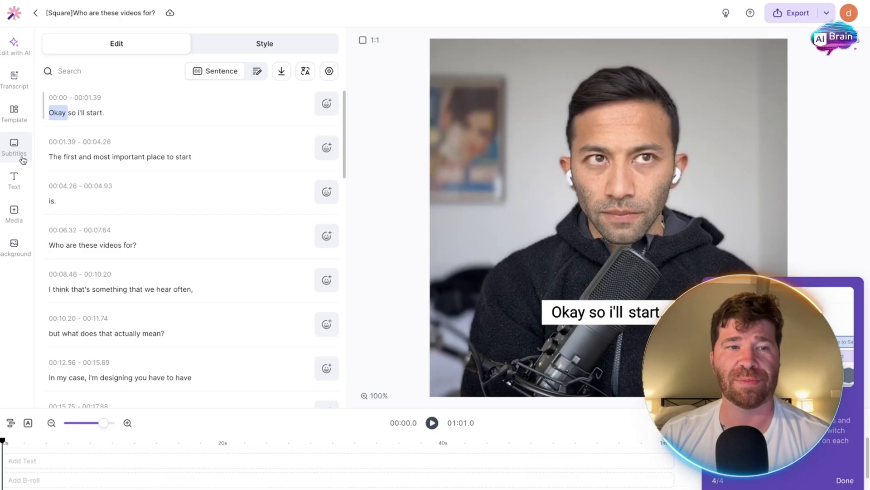
left_click(14, 178)
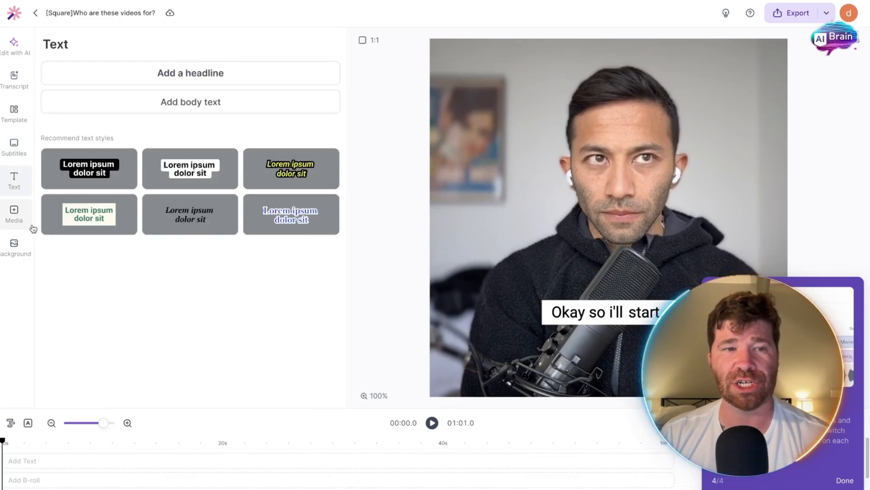
left_click(13, 214)
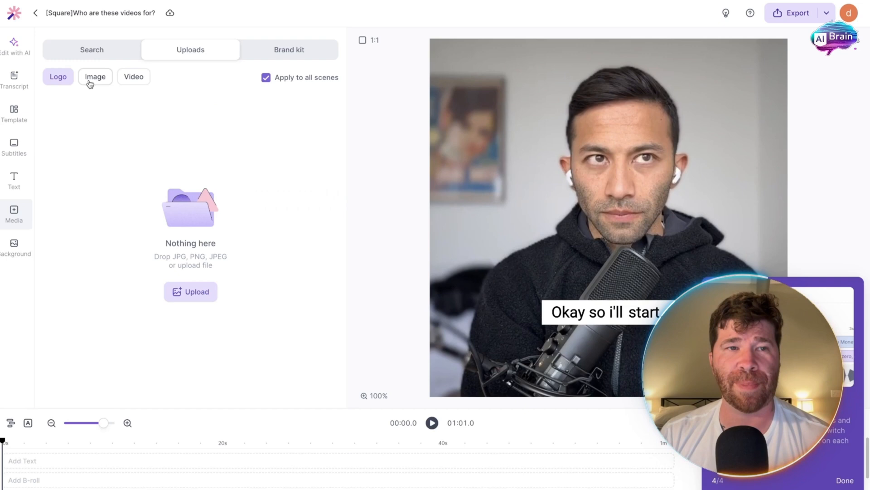
left_click(15, 45)
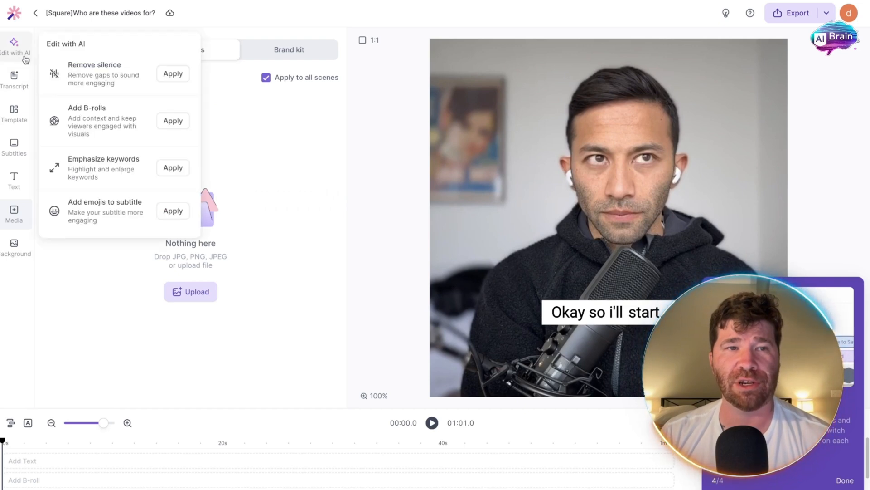
mouse_move(99, 127)
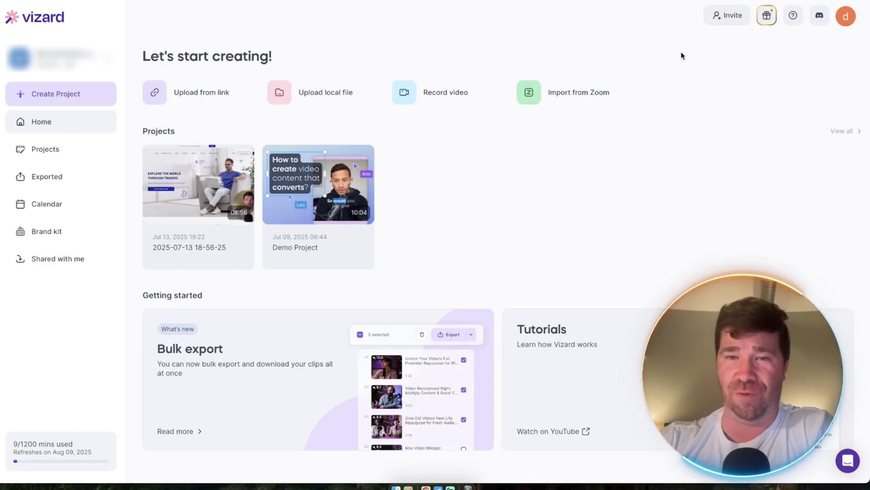
mouse_move(54, 207)
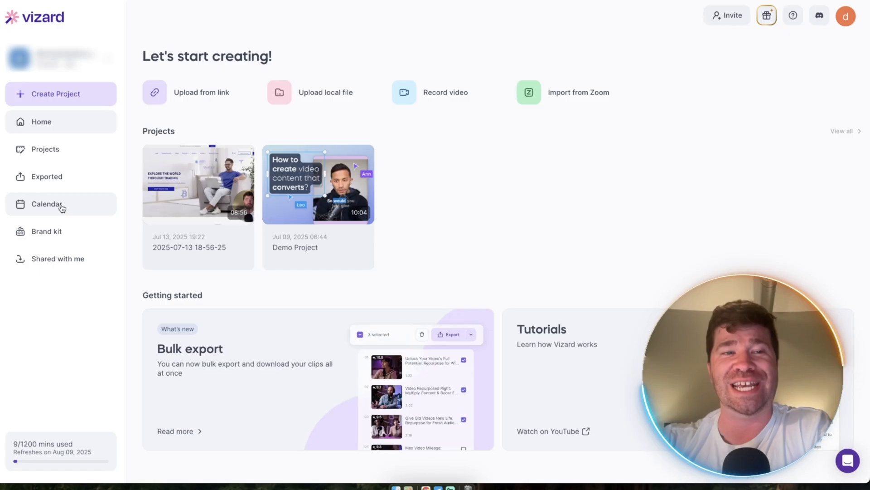
Step: Go to the posting Calendar and start linking a social media account in Social accounts settings
left_click(47, 204)
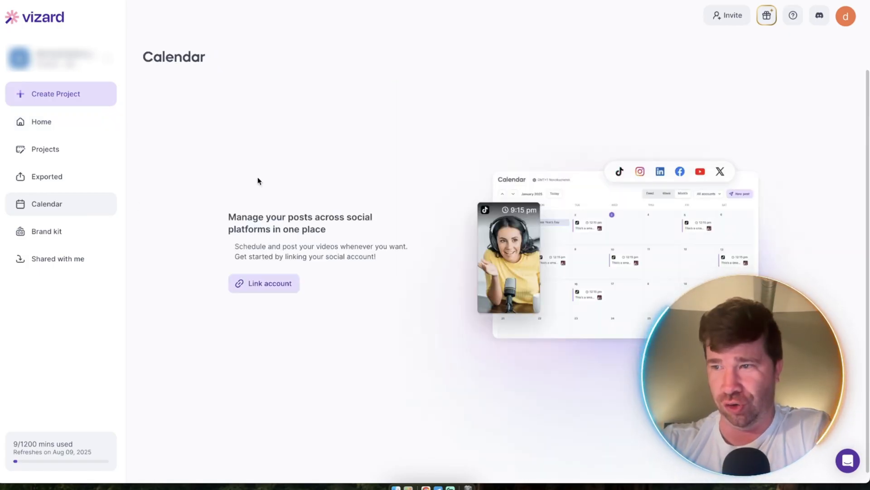
left_click(264, 283)
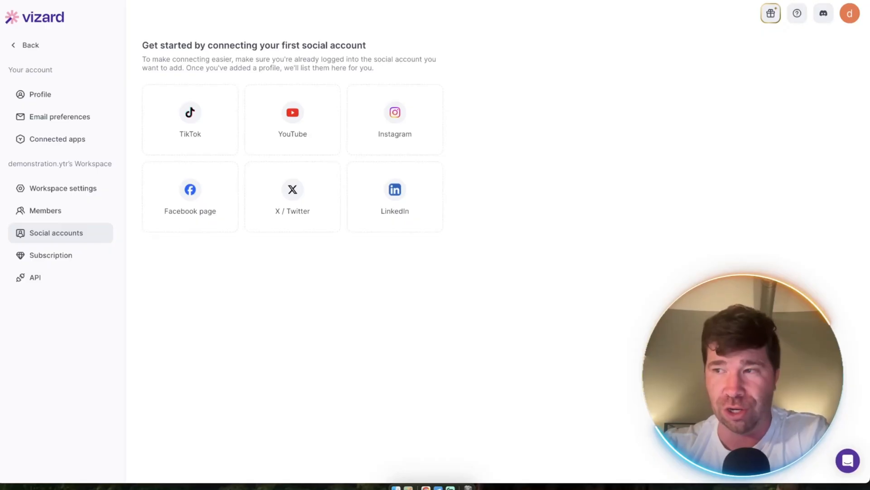
mouse_move(255, 134)
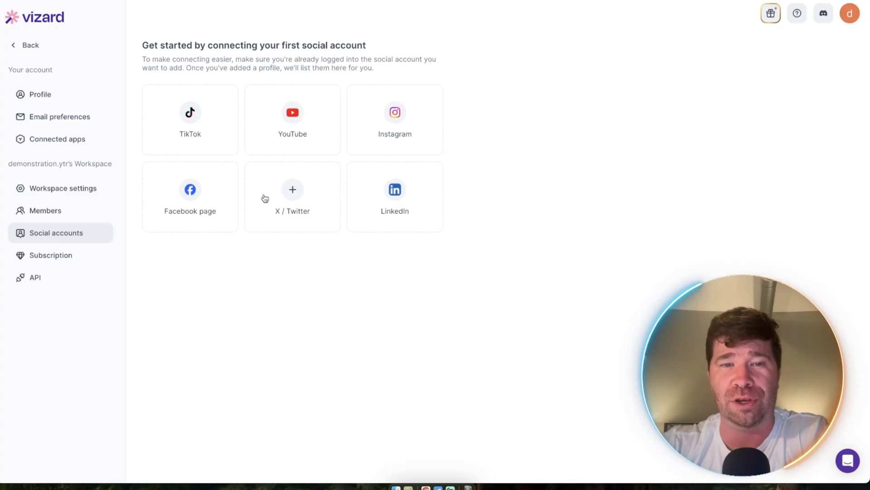
mouse_move(413, 203)
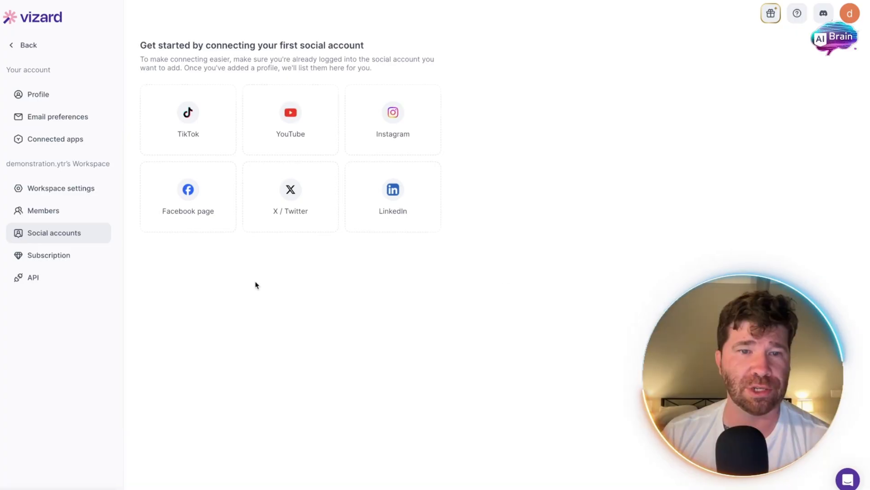
mouse_move(290, 111)
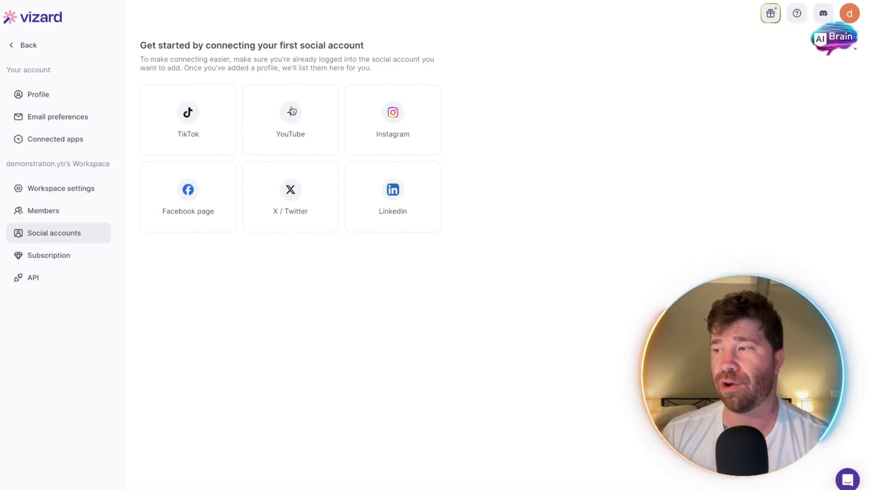
mouse_move(223, 140)
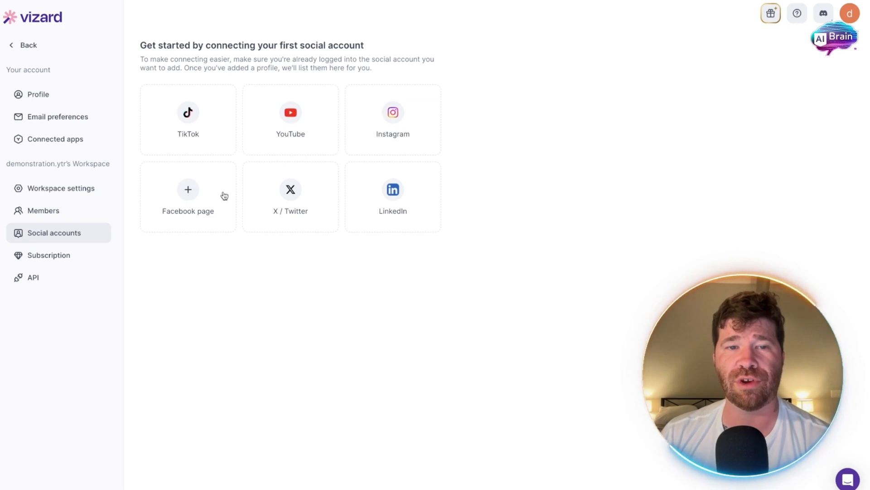
Step: Return to the workspace, start a new project and pick the 'Vizard AI Review - 2025' video from the computer
left_click(60, 187)
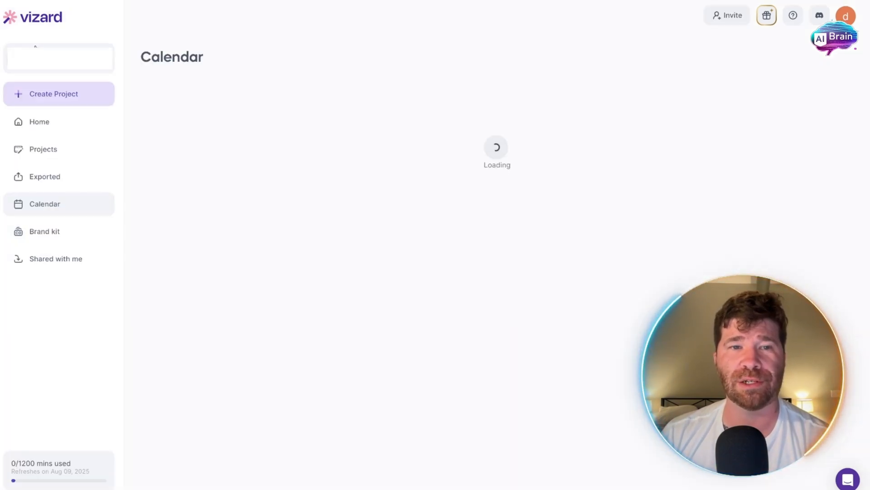
left_click(54, 94)
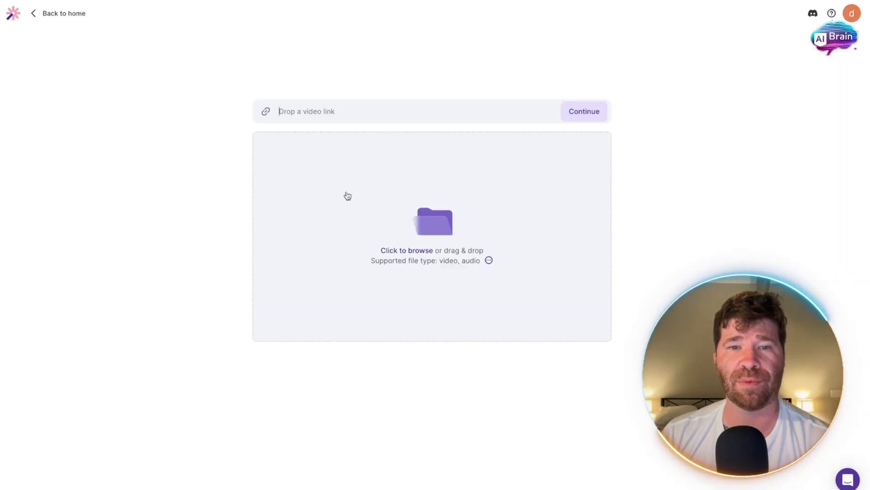
left_click(407, 250)
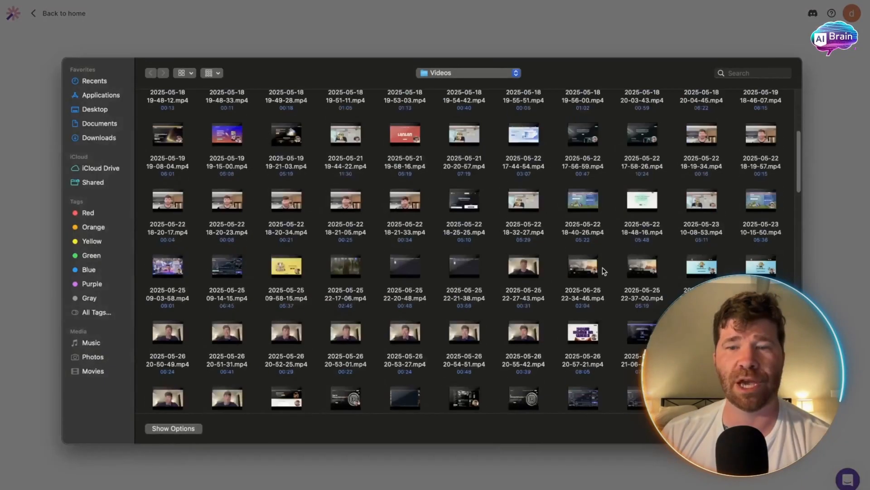
scroll("down", 3)
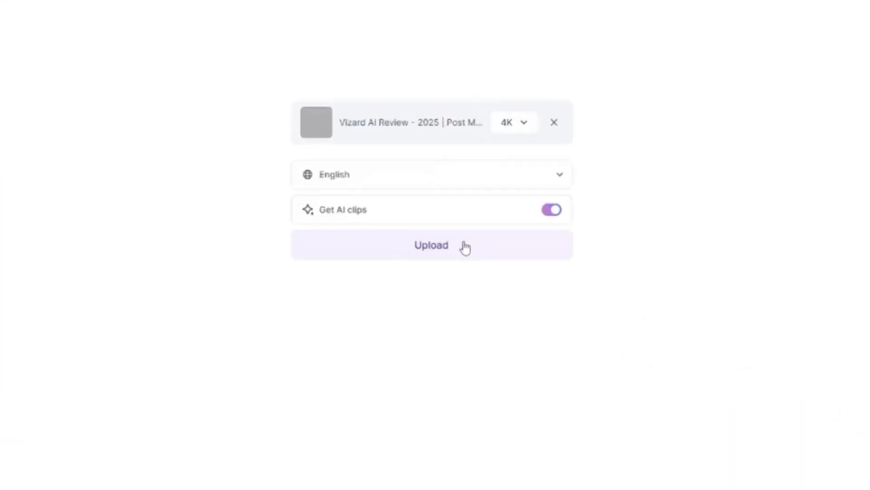
Step: Upload the video, toggle Auto schedule and post off then on, and show its schedule settings
left_click(432, 244)
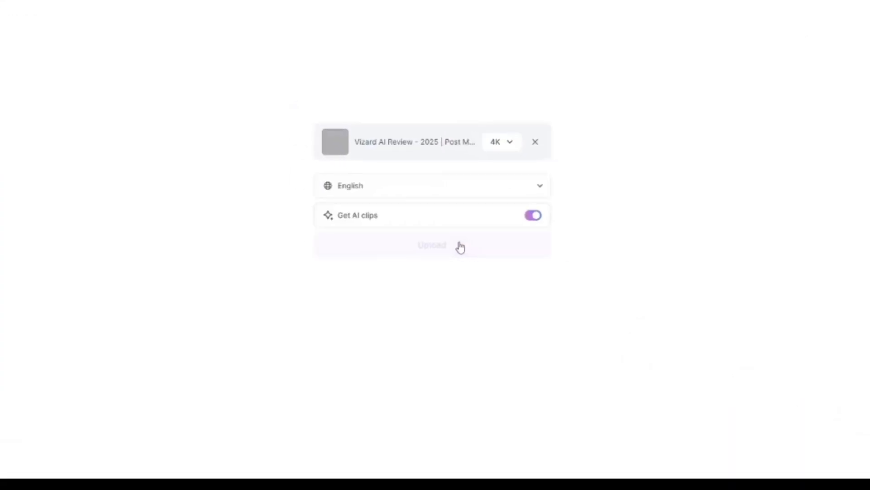
left_click(432, 245)
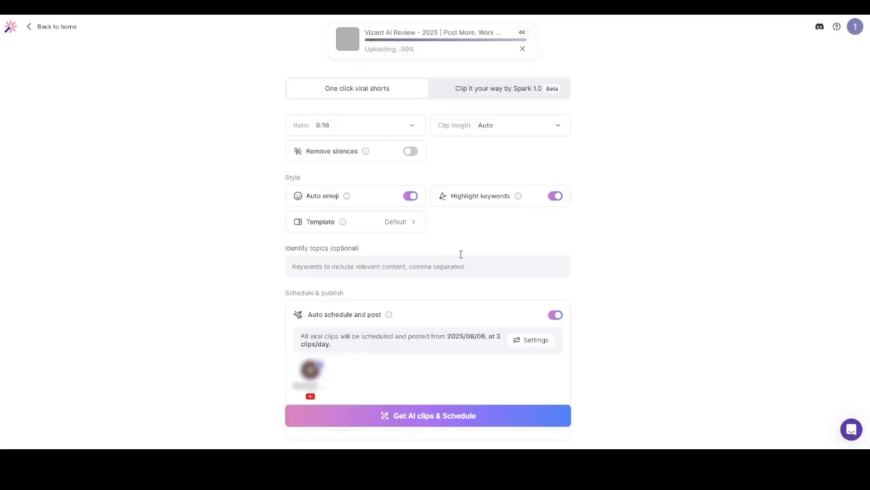
left_click(555, 314)
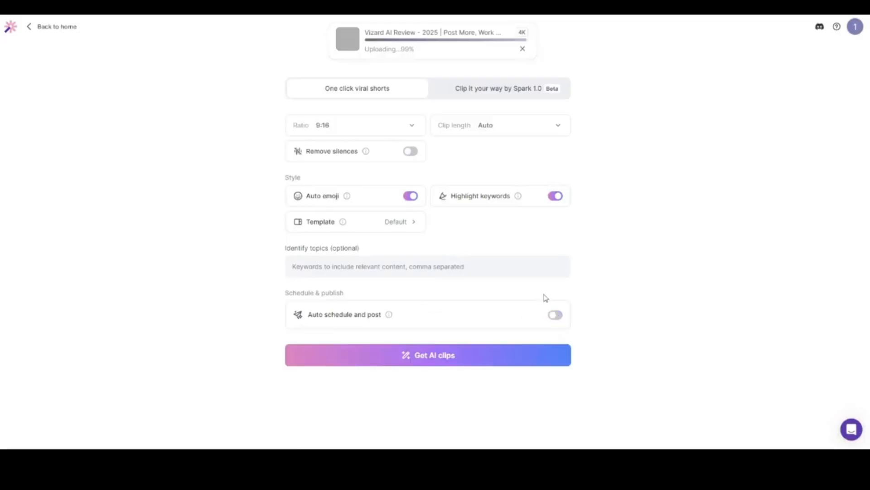
left_click(555, 315)
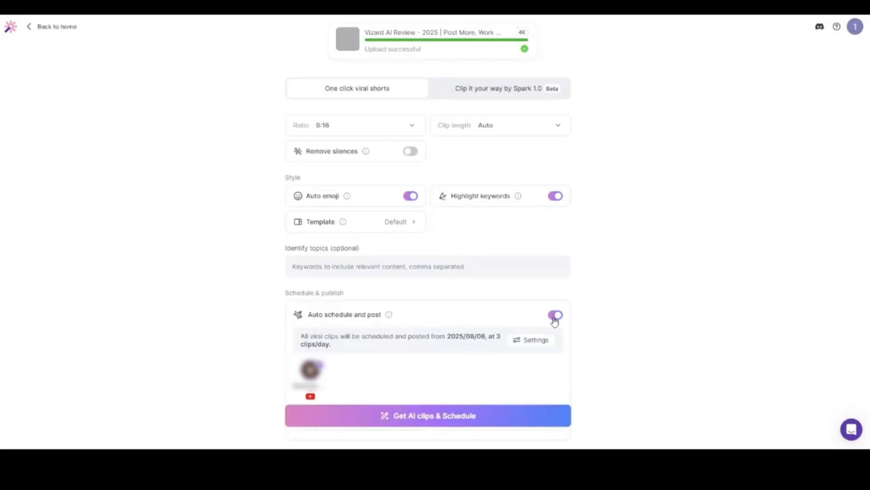
left_click(535, 340)
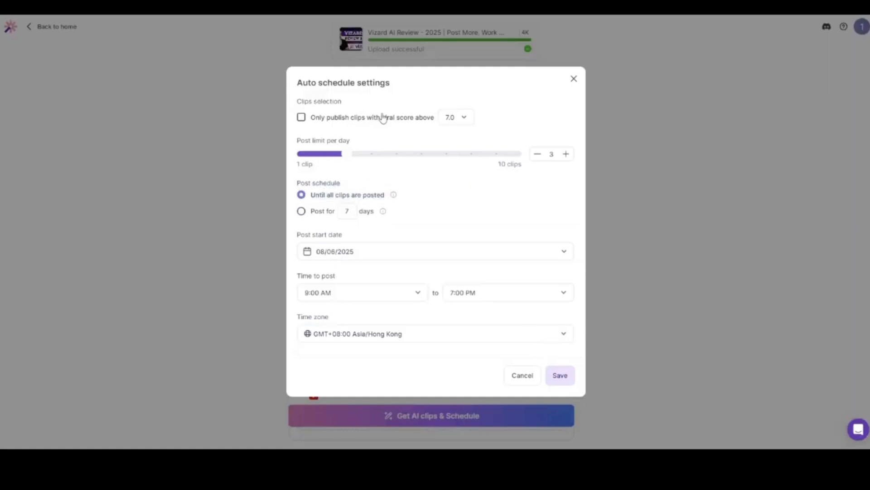
Step: Save auto-scheduling at viral score 9.0, 5 clips a day for 7 days starting 08/20/2025
left_click(455, 117)
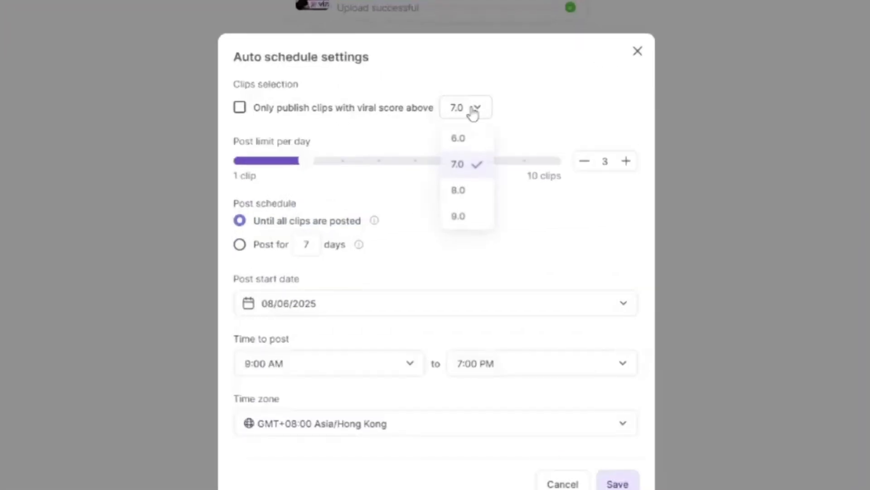
left_click(457, 216)
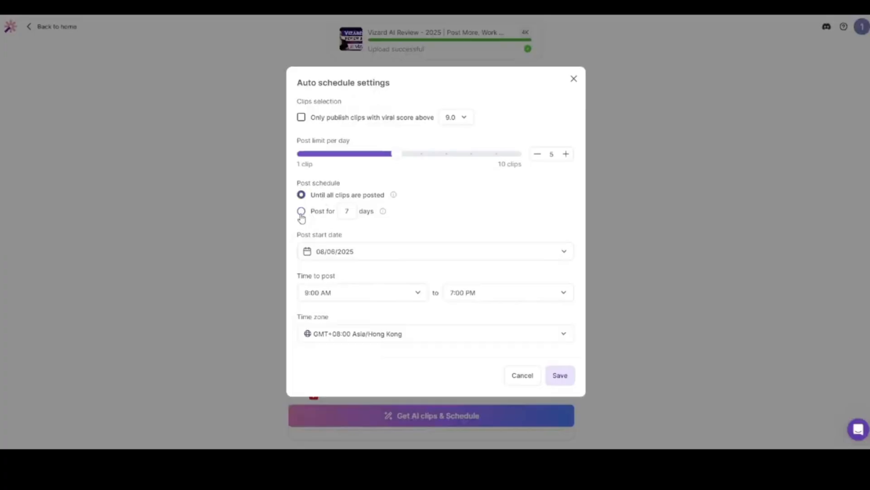
left_click(301, 211)
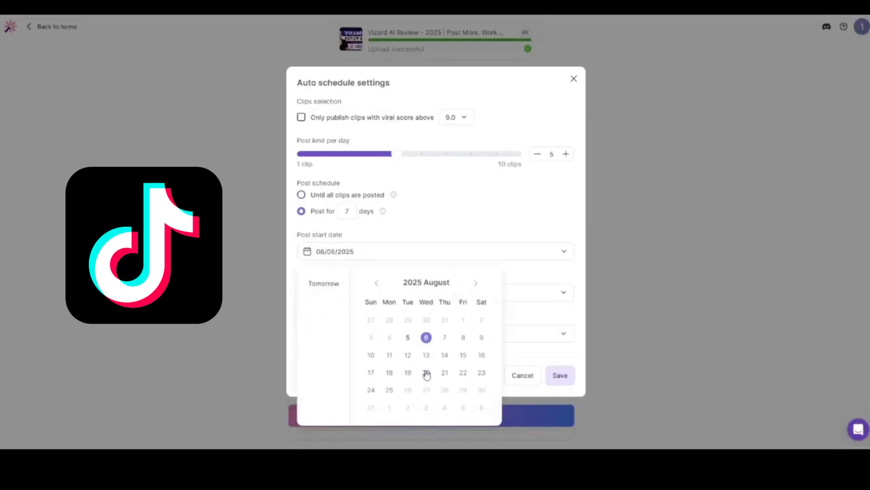
left_click(426, 373)
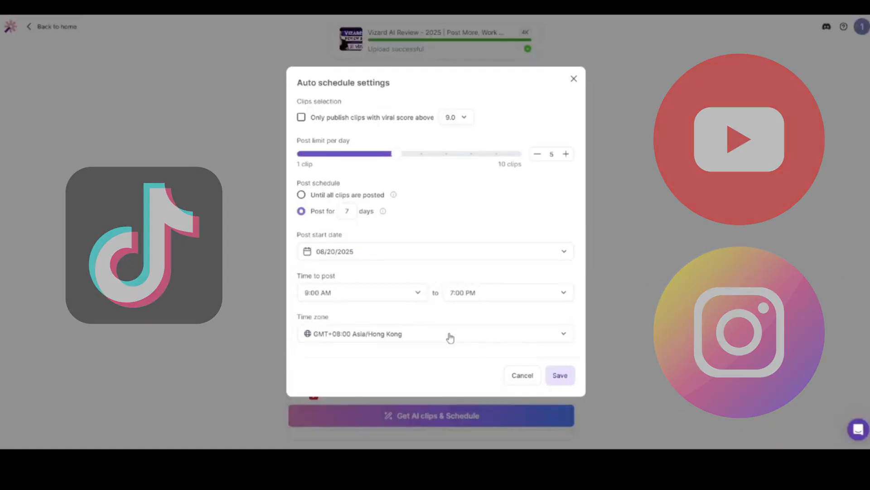
left_click(559, 375)
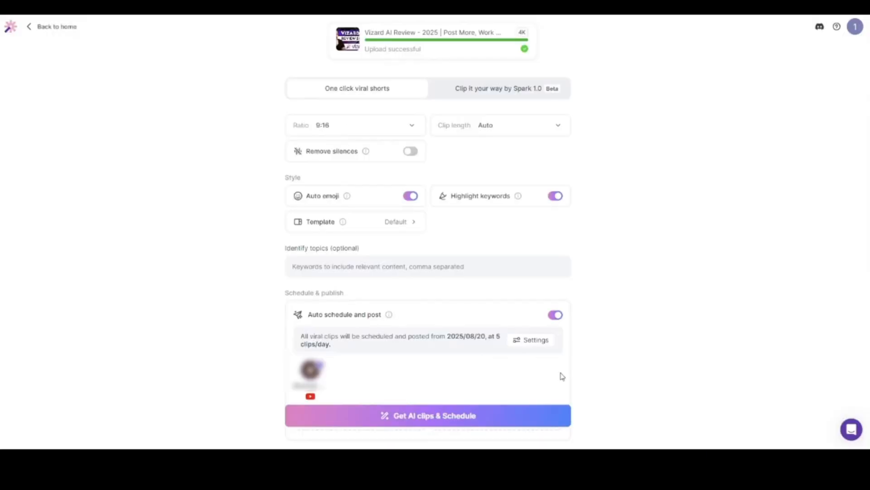
Step: Start 'Get AI clips & Schedule' to generate clips from the uploaded review video
scroll("down", 3)
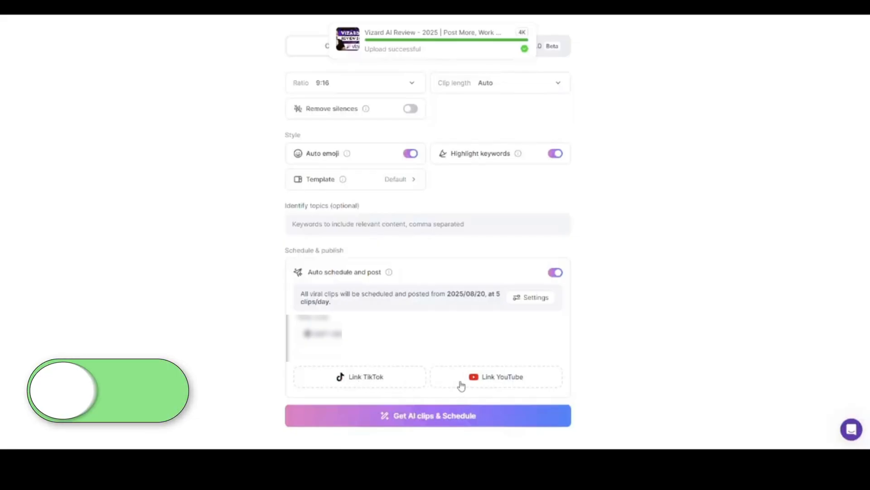
left_click(427, 415)
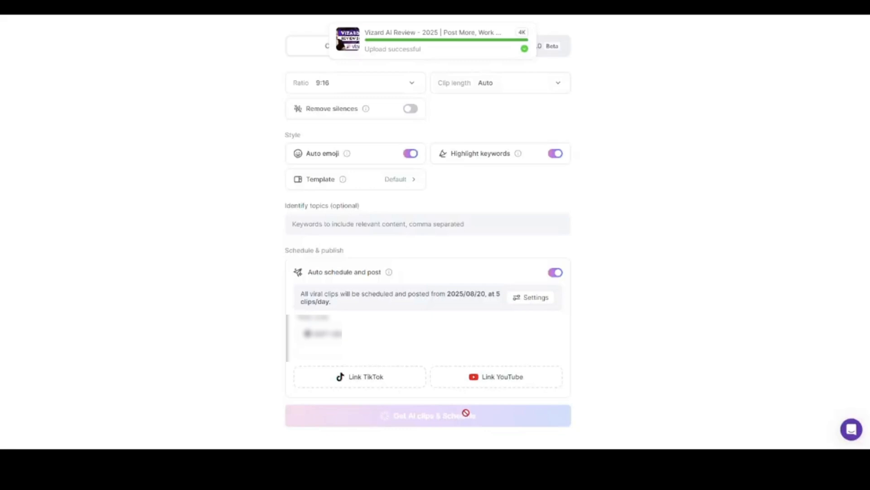
left_click(427, 415)
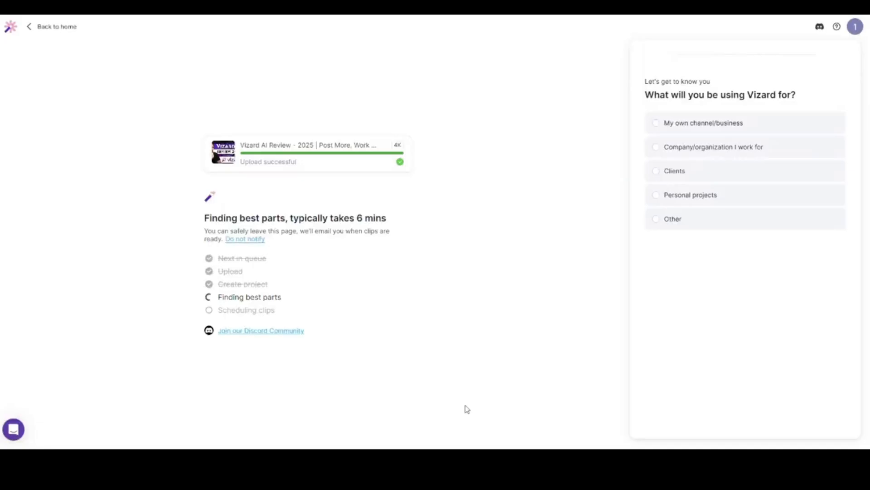
mouse_move(461, 395)
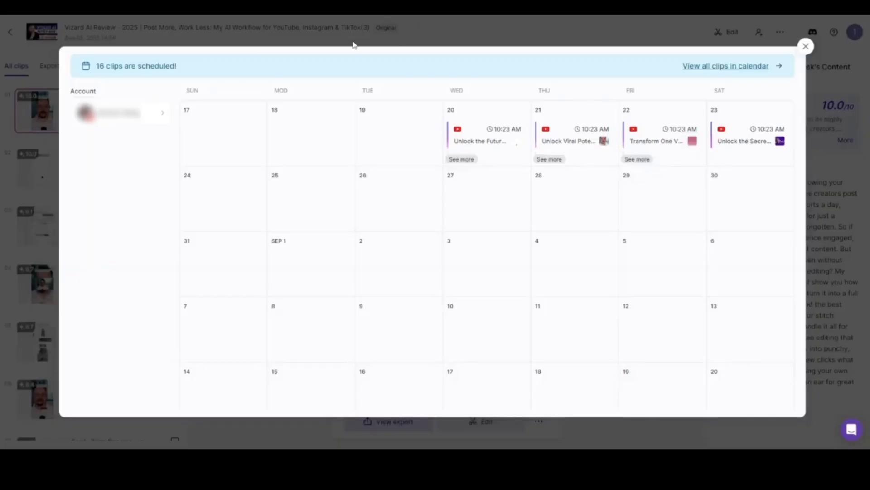
Step: Close the '16 clips are scheduled!' calendar to reveal the ranked AI clips list
left_click(805, 46)
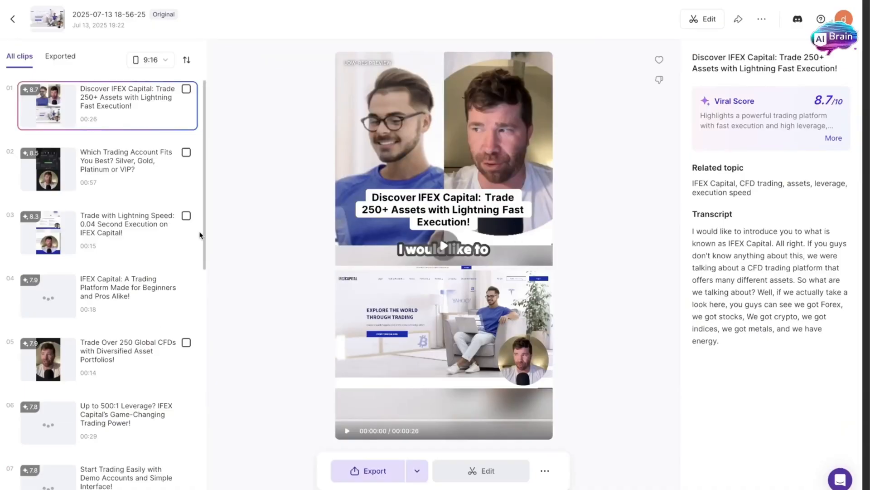
Step: Preview the Discover IFEX Capital, account types, Lightning Speed and Demo Accounts clips with their viral scores
left_click(444, 246)
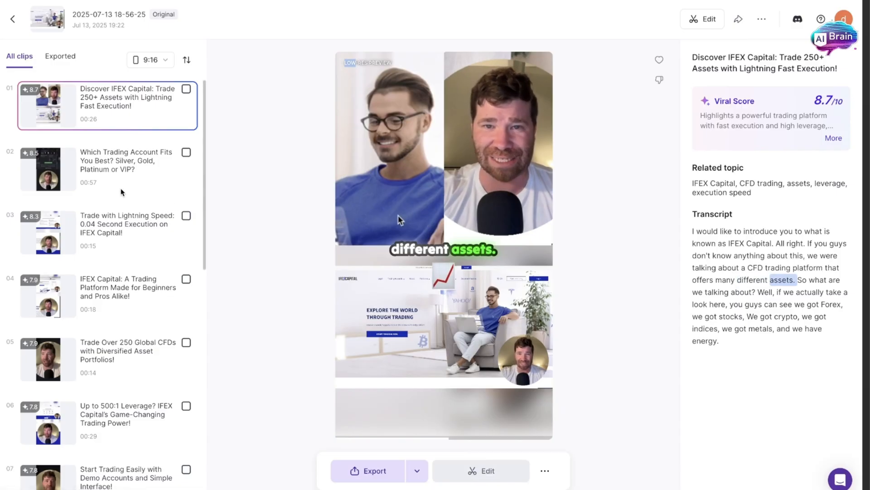
left_click(107, 169)
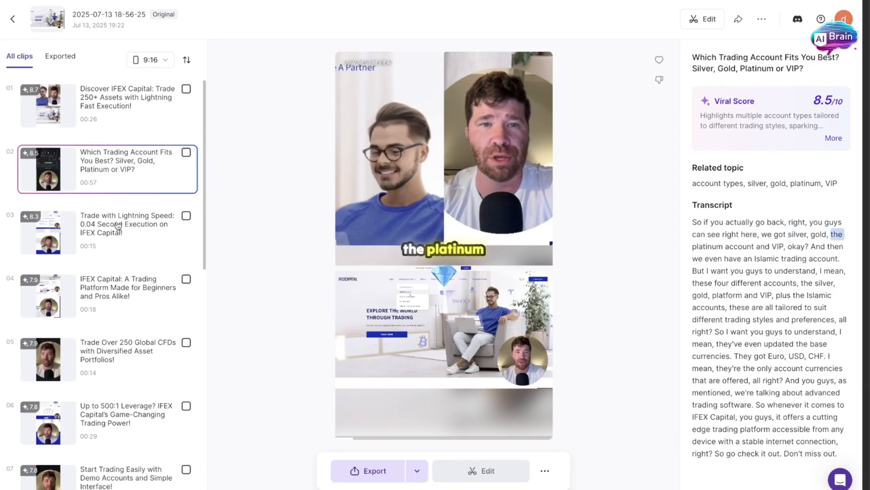
left_click(105, 232)
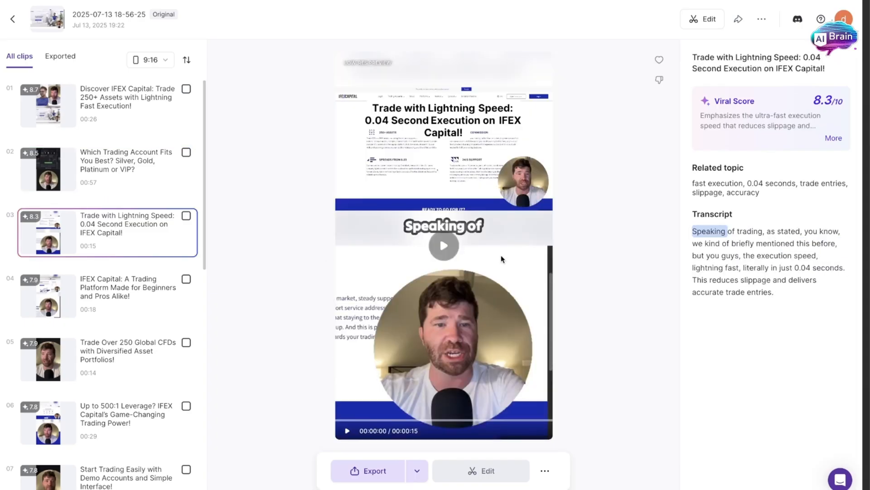
left_click(443, 245)
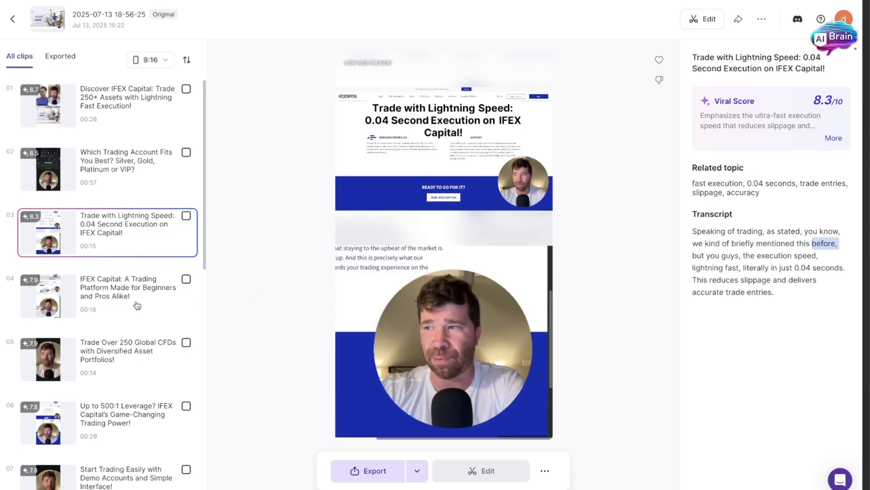
left_click(126, 291)
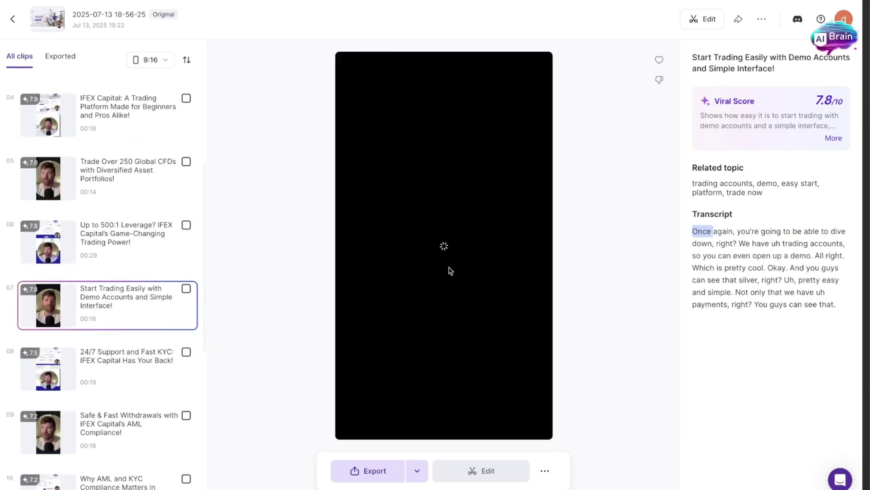
left_click(444, 246)
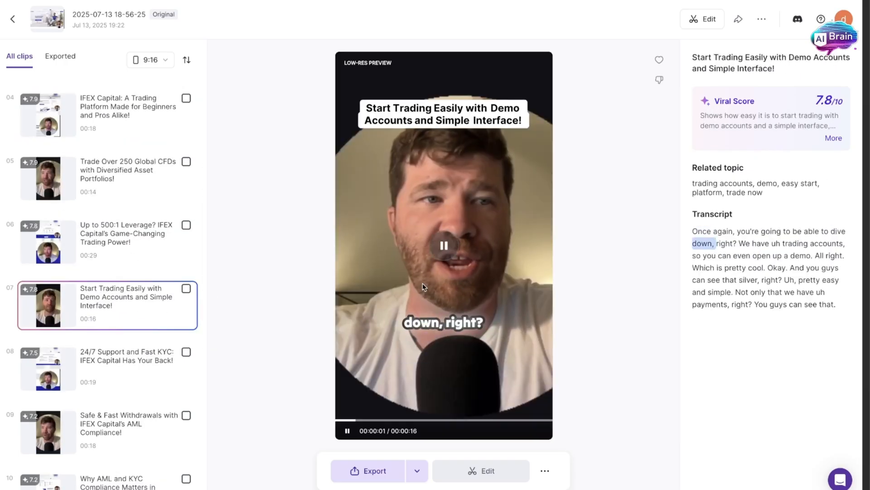
Step: View the AML/KYC compliance clip and the lowest-scoring (6.5) Licensed & Regulated clip with its transcript
left_click(128, 399)
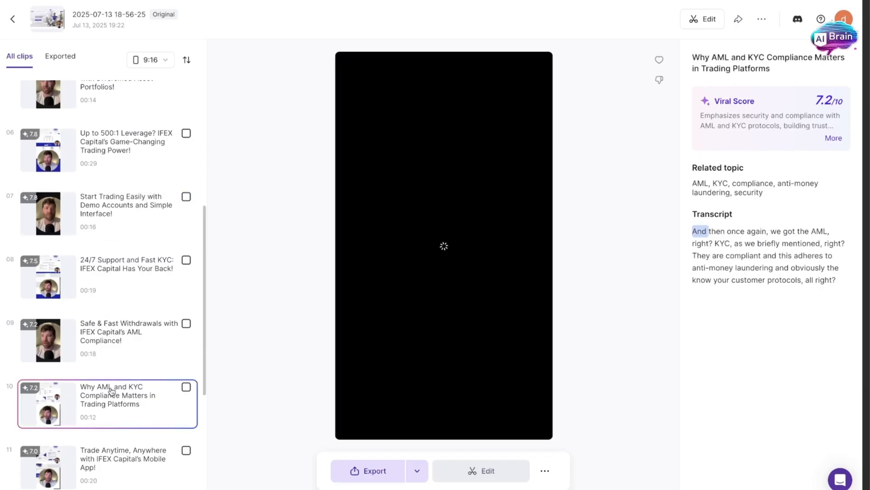
left_click(106, 445)
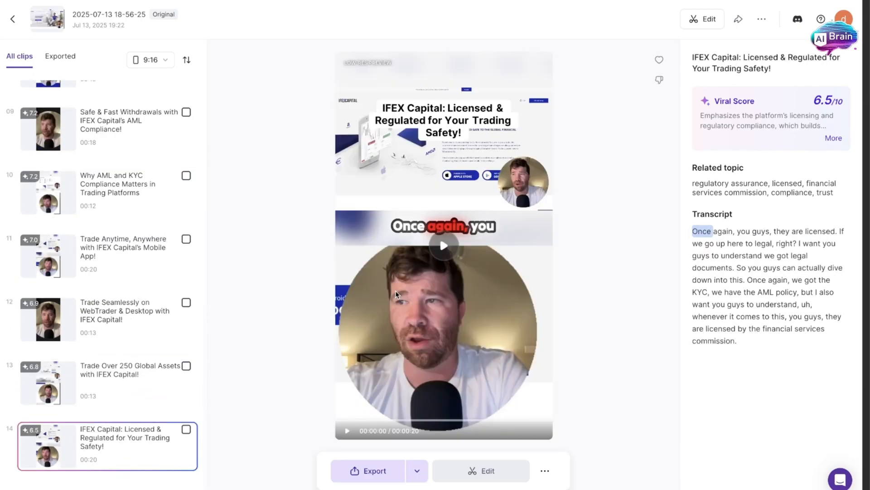
mouse_move(145, 325)
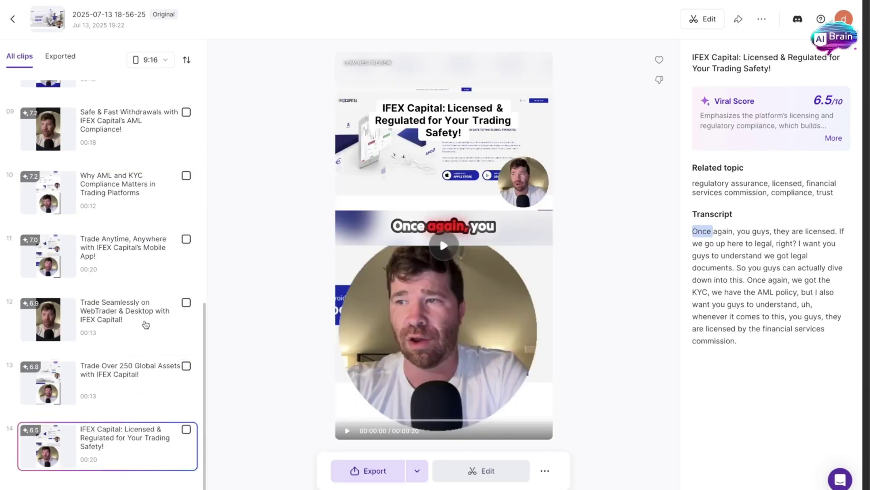
scroll("up", 3)
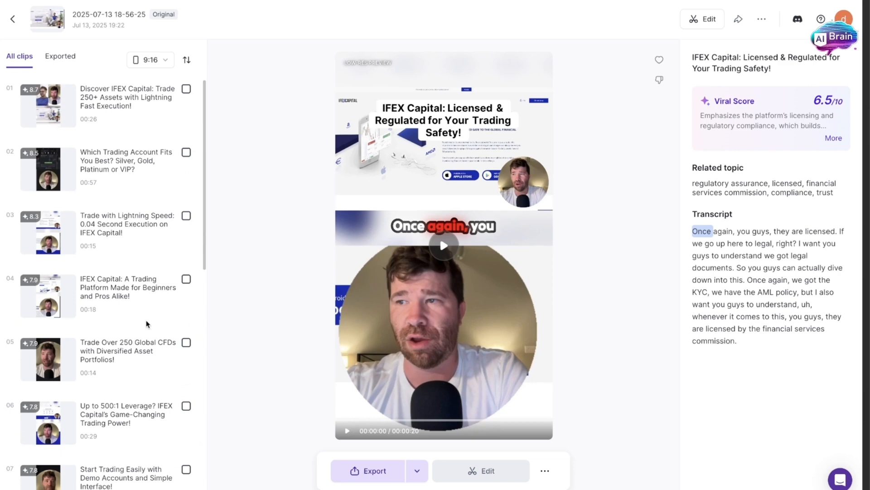
mouse_move(145, 324)
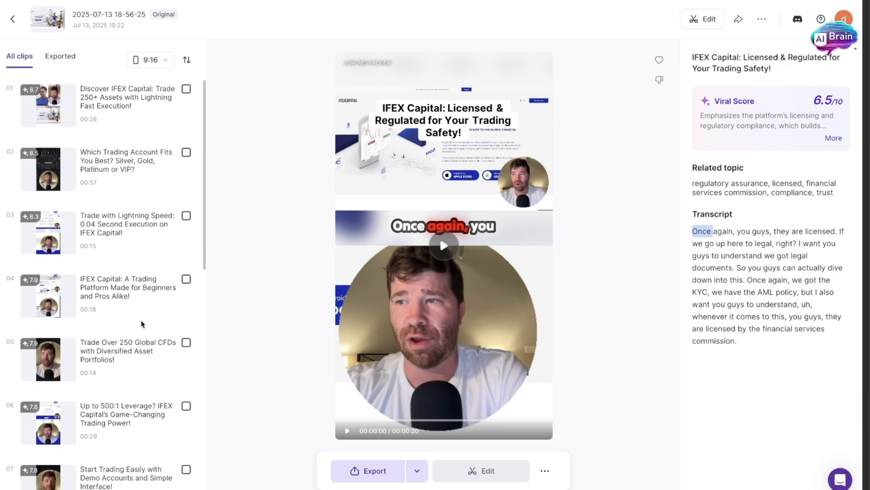
scroll("down", 3)
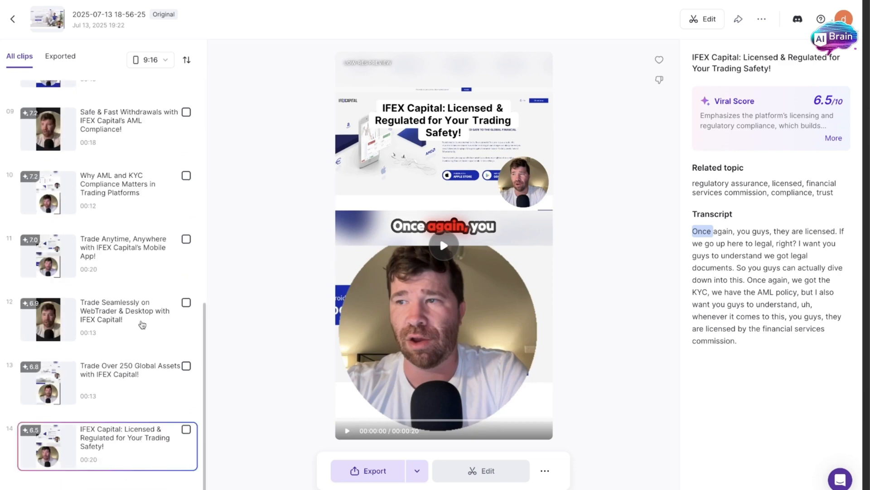
scroll("up", 3)
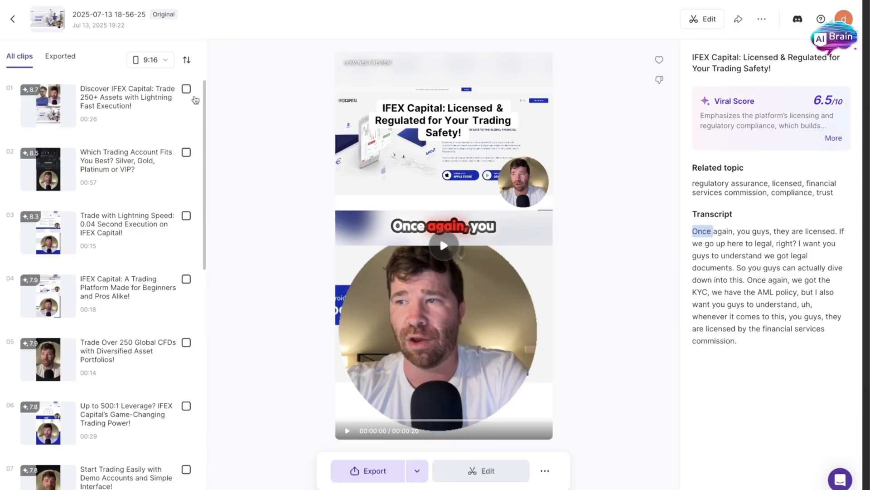
Step: Check the top AI clips (scores 8.7, 8.5, 8.3, 7.9) for export and review the 720p/1080p resolution choices
left_click(187, 153)
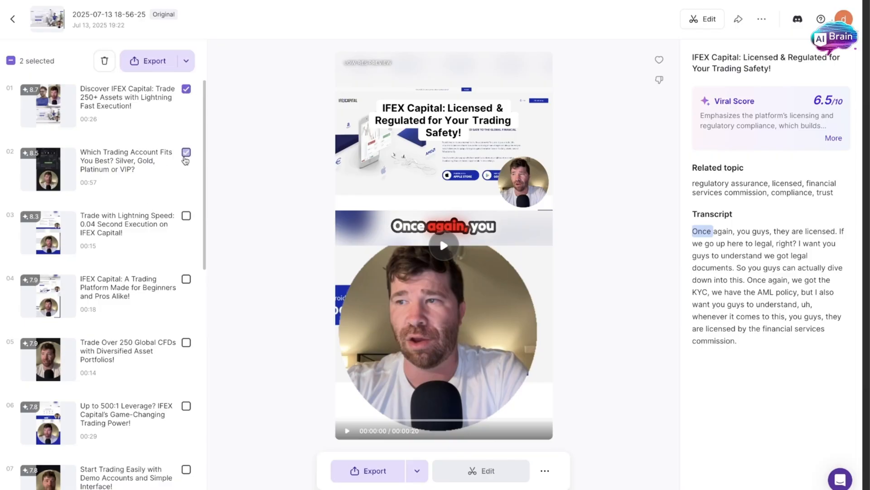
left_click(187, 61)
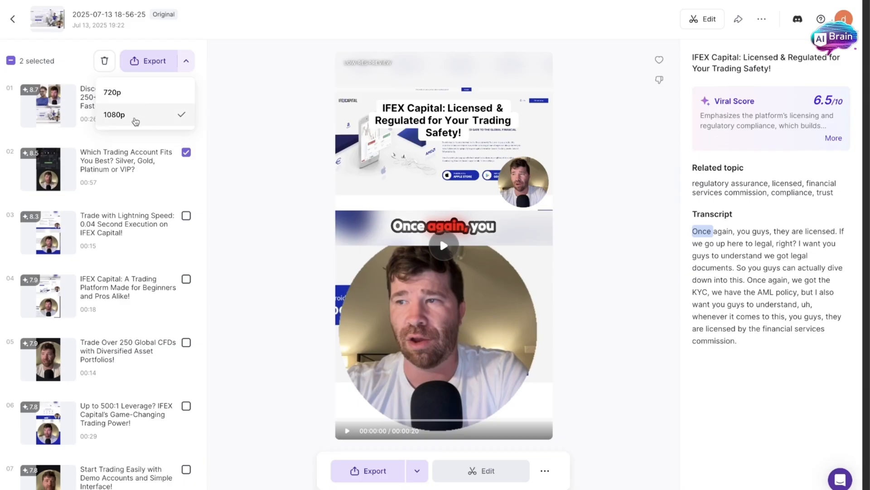
mouse_move(147, 115)
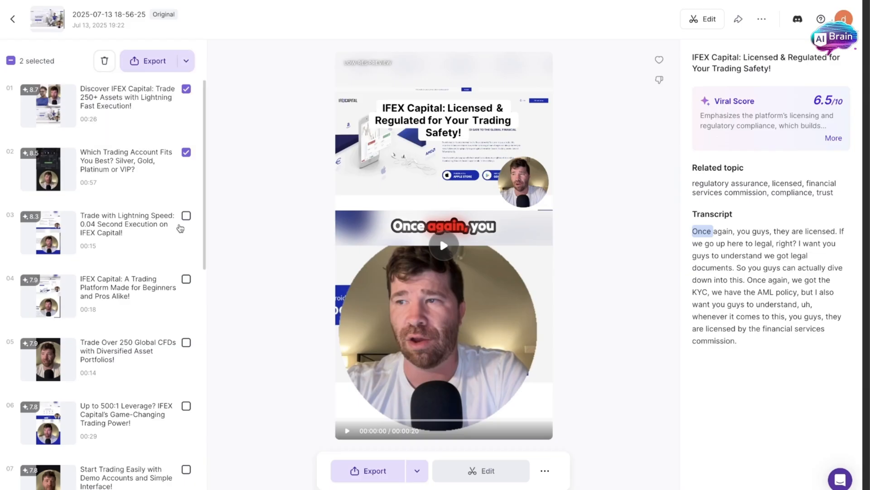
left_click(186, 216)
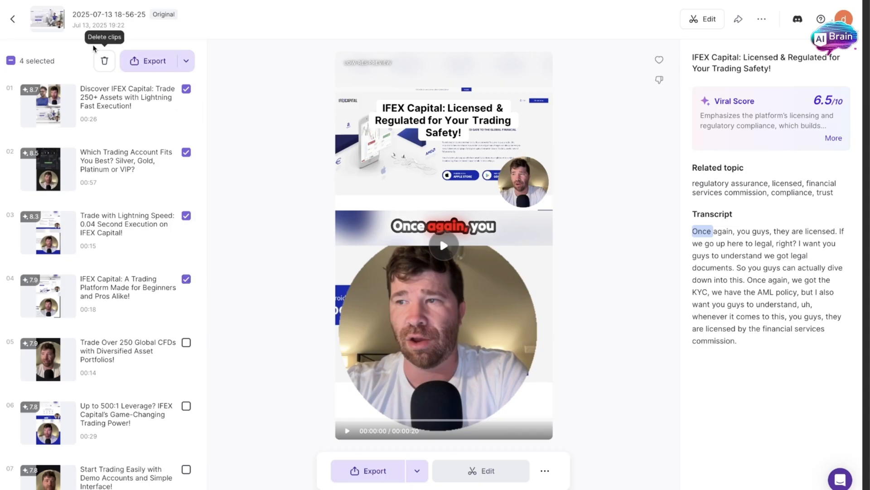
mouse_move(709, 19)
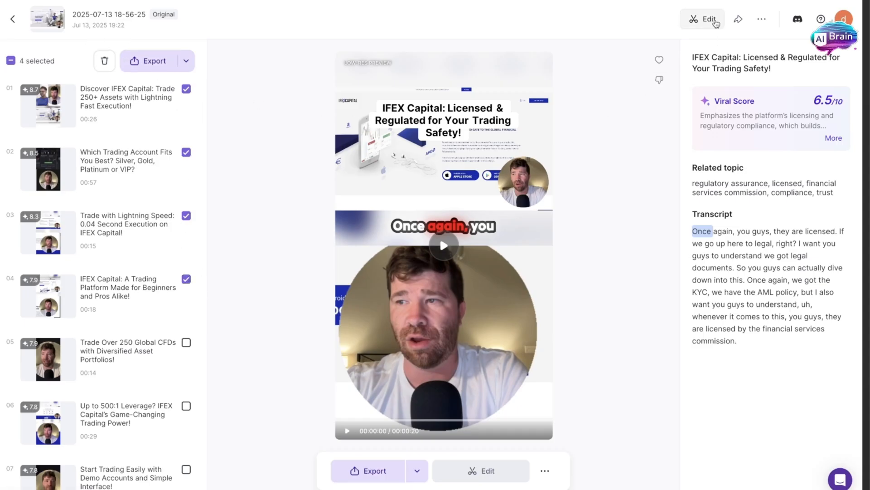